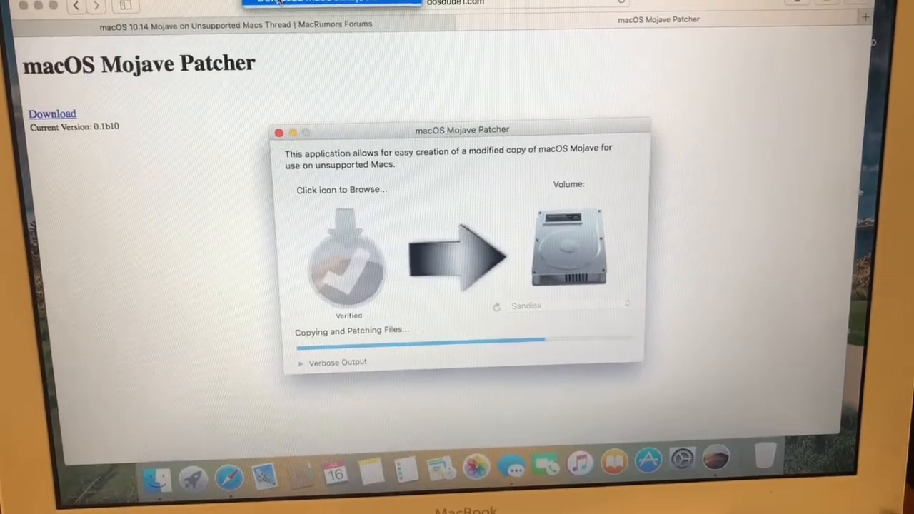
# Let the Mojave installer copy and patch onto SanDisk until the startup-disk-full alert appears
pyautogui.click(298, 23)
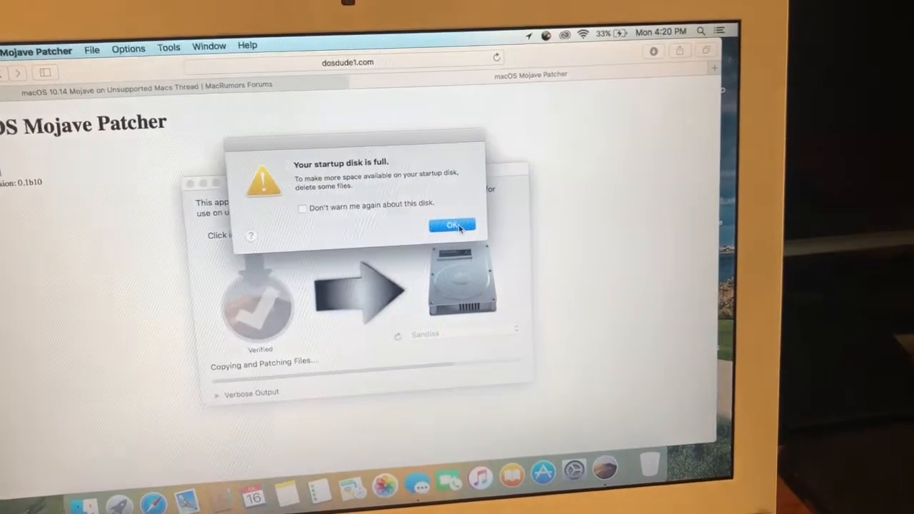
pyautogui.click(453, 225)
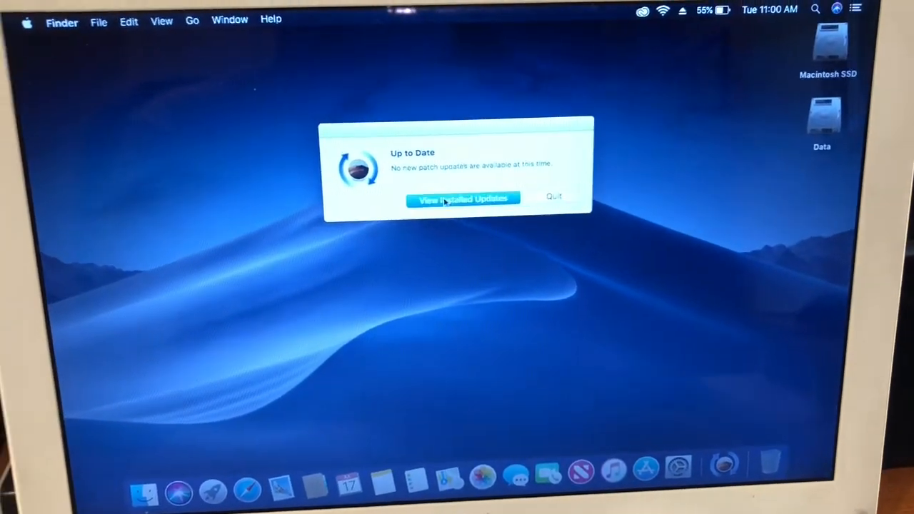
# Review and close Patch Updater's installed patches list, then open System Preferences' Trackpad pane
pyautogui.click(461, 198)
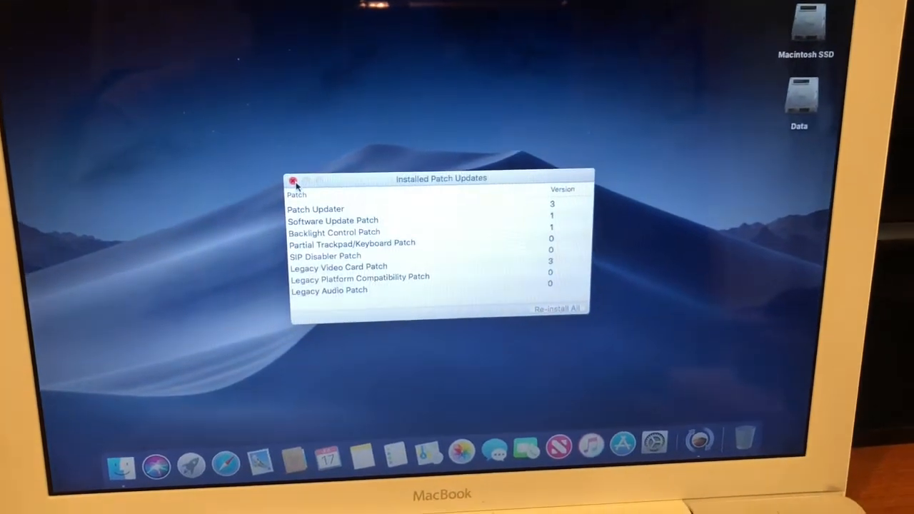
pyautogui.click(291, 179)
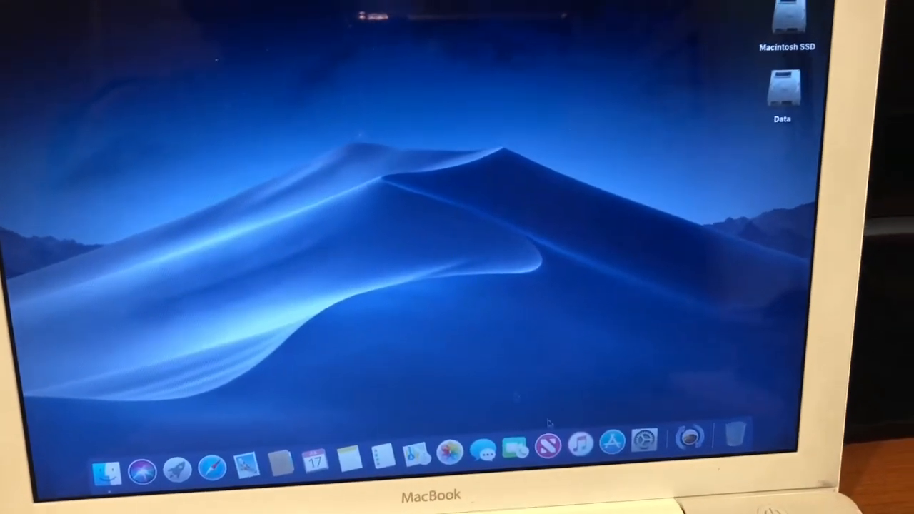
pyautogui.moveTo(641, 452)
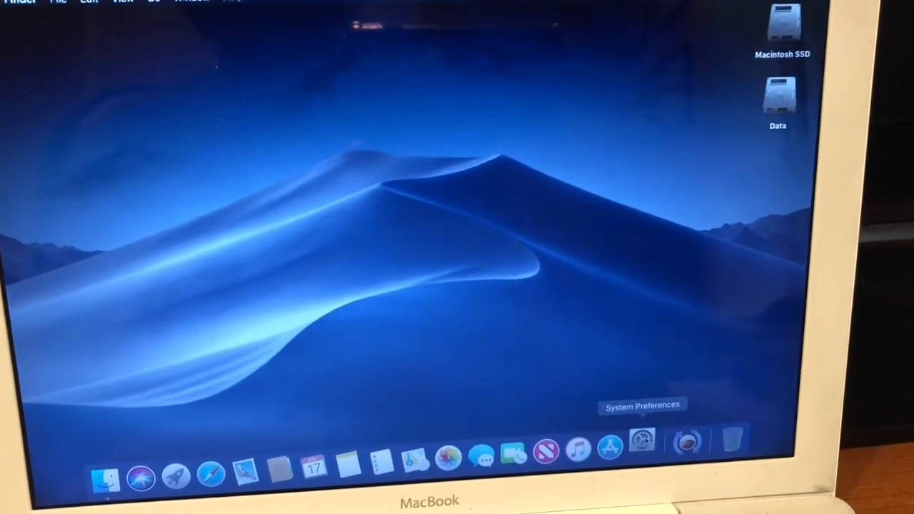
pyautogui.click(641, 453)
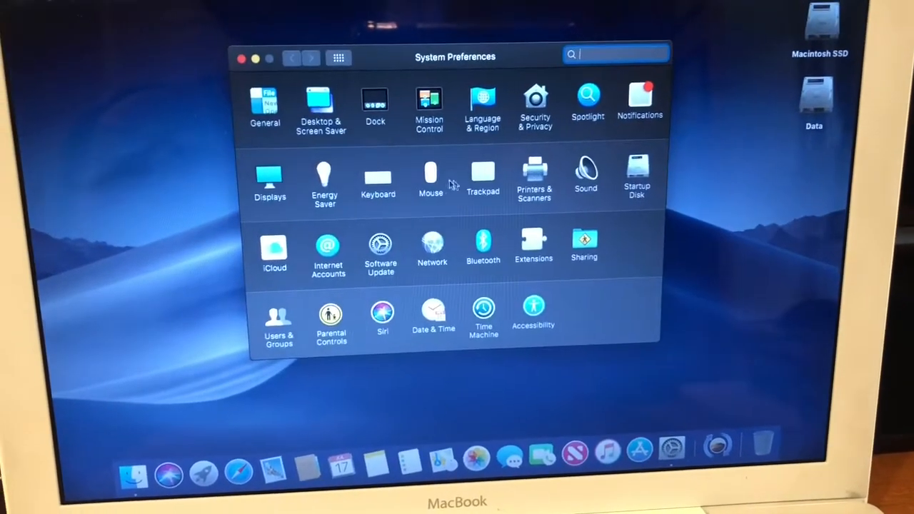
pyautogui.click(483, 174)
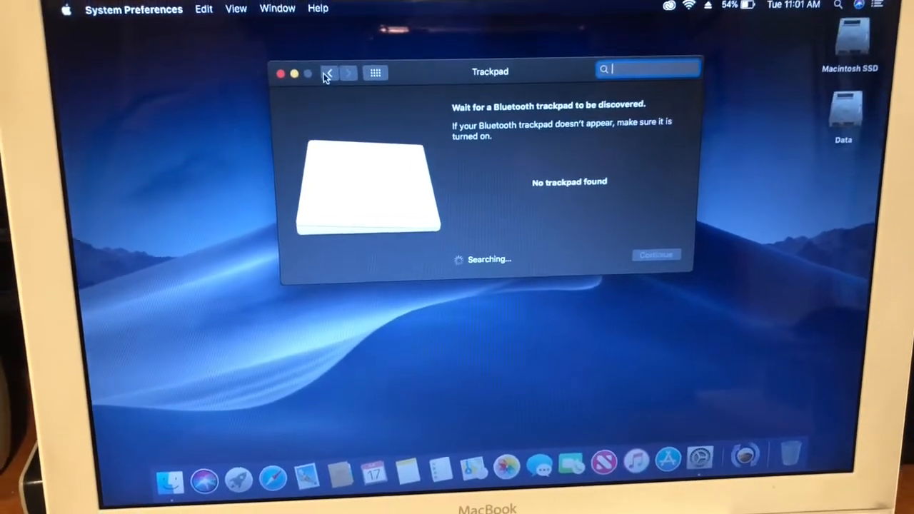
# Go back from Trackpad to all preferences and open the Mouse pane
pyautogui.click(331, 73)
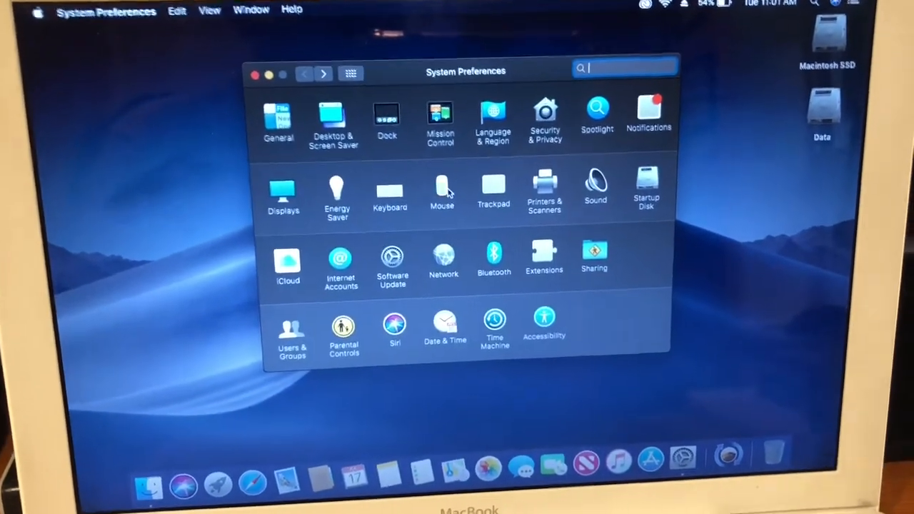
pyautogui.click(441, 187)
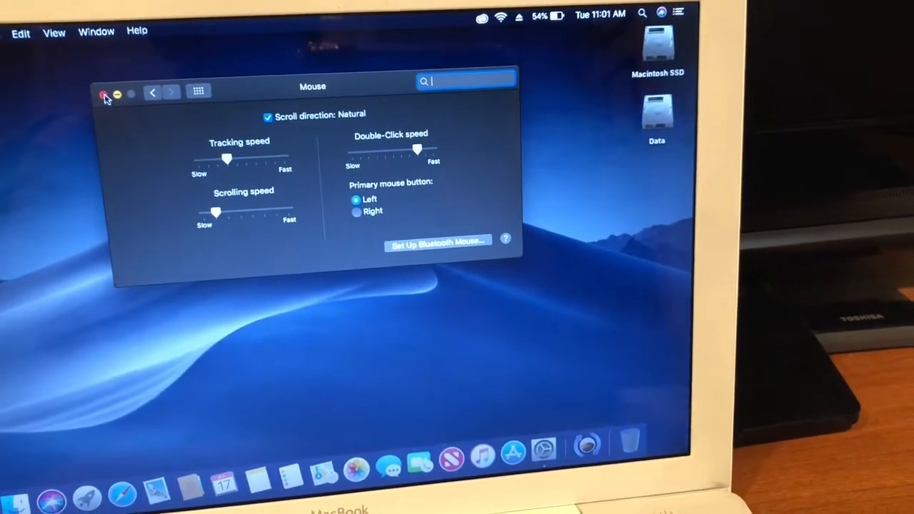
# Close the System Preferences Mouse window, leaving an empty Mojave desktop
pyautogui.click(105, 94)
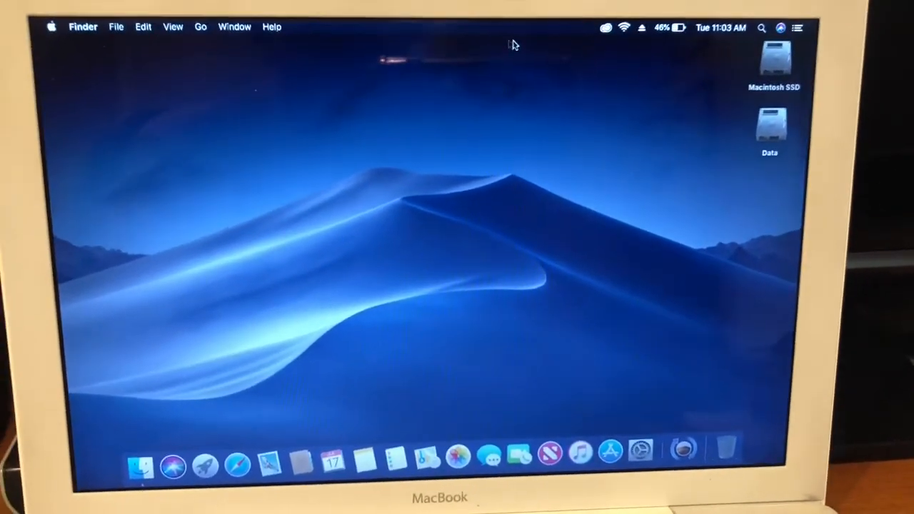
pyautogui.click(53, 25)
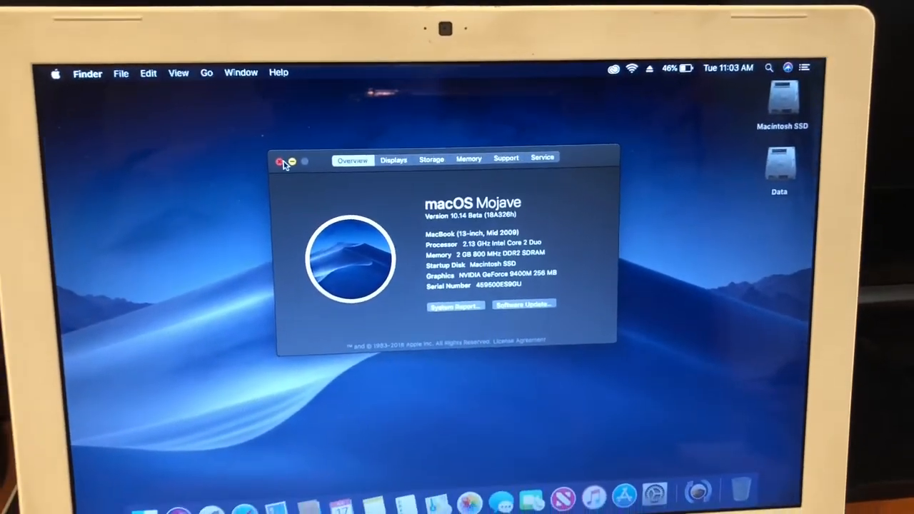
pyautogui.click(282, 159)
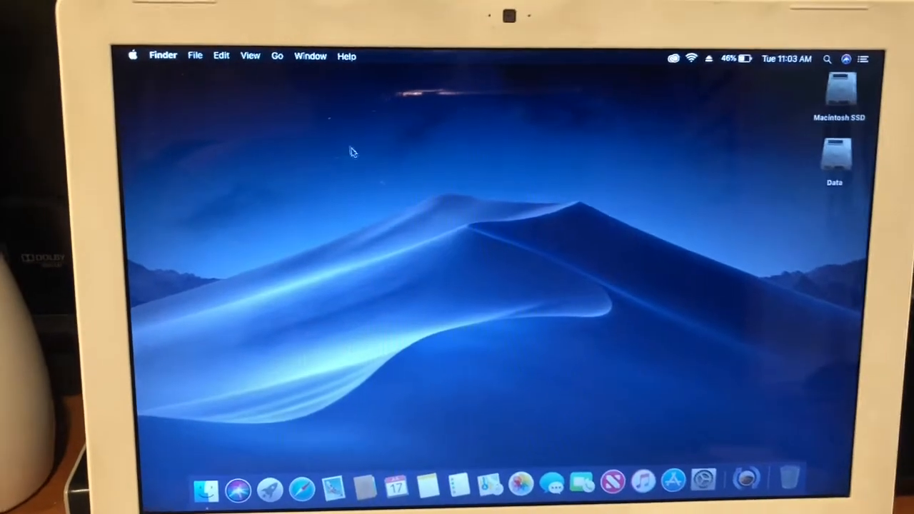